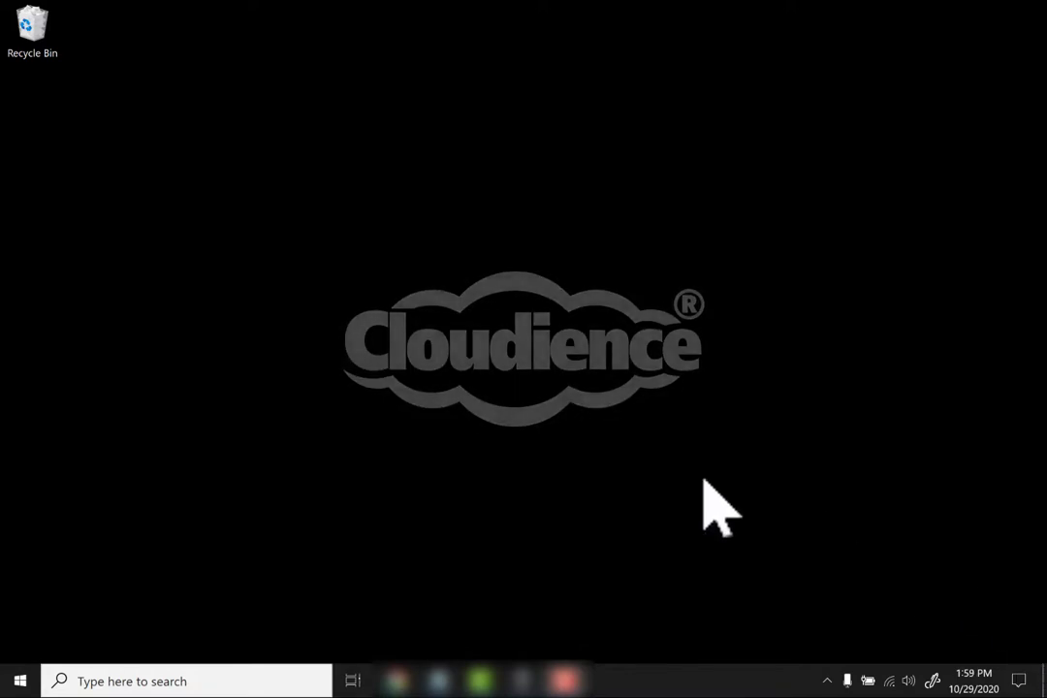
Start a Windows Search from the taskbar to look for Drive File Stream.
left_click(184, 681)
type("drive file")
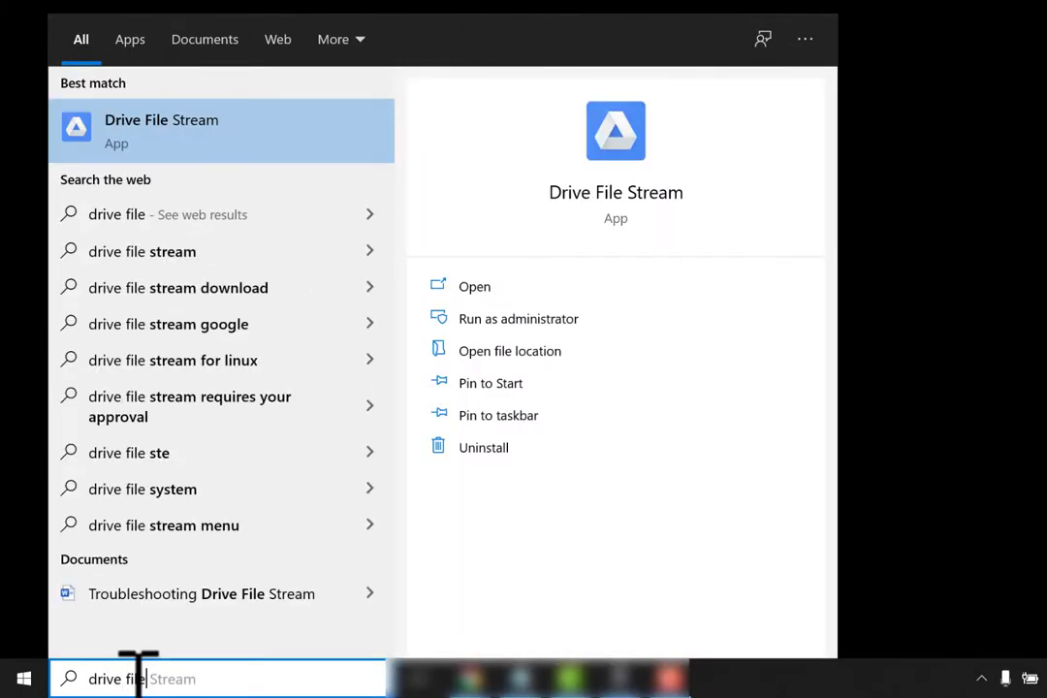
mouse_move(277, 572)
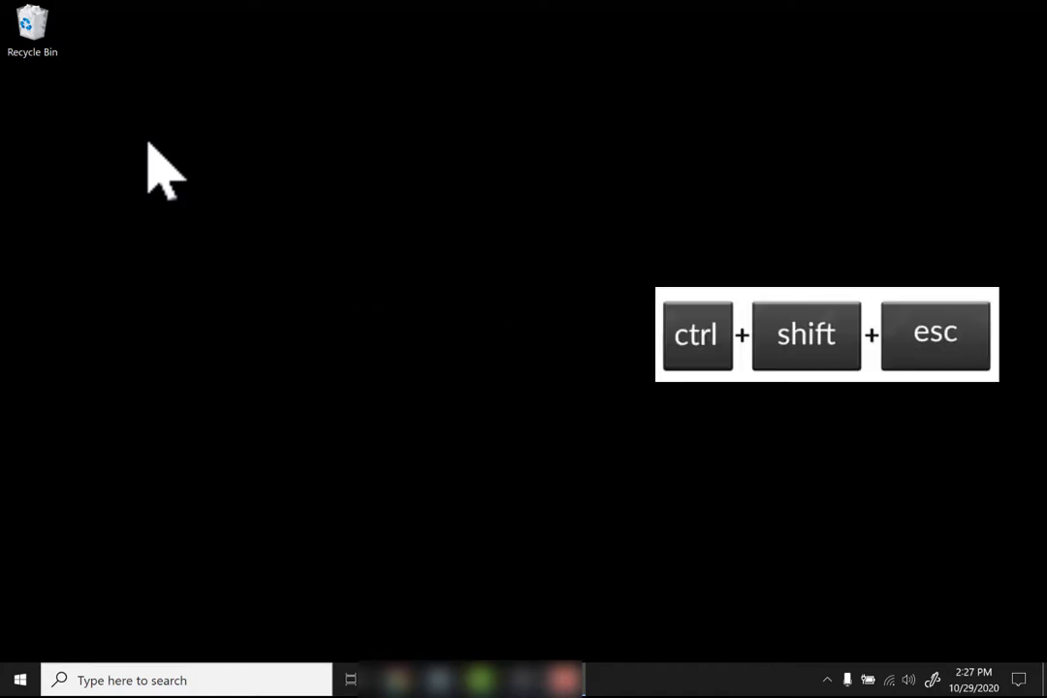
Launch Task Manager with Ctrl+Shift+Esc.
key("ctrl+shift+esc")
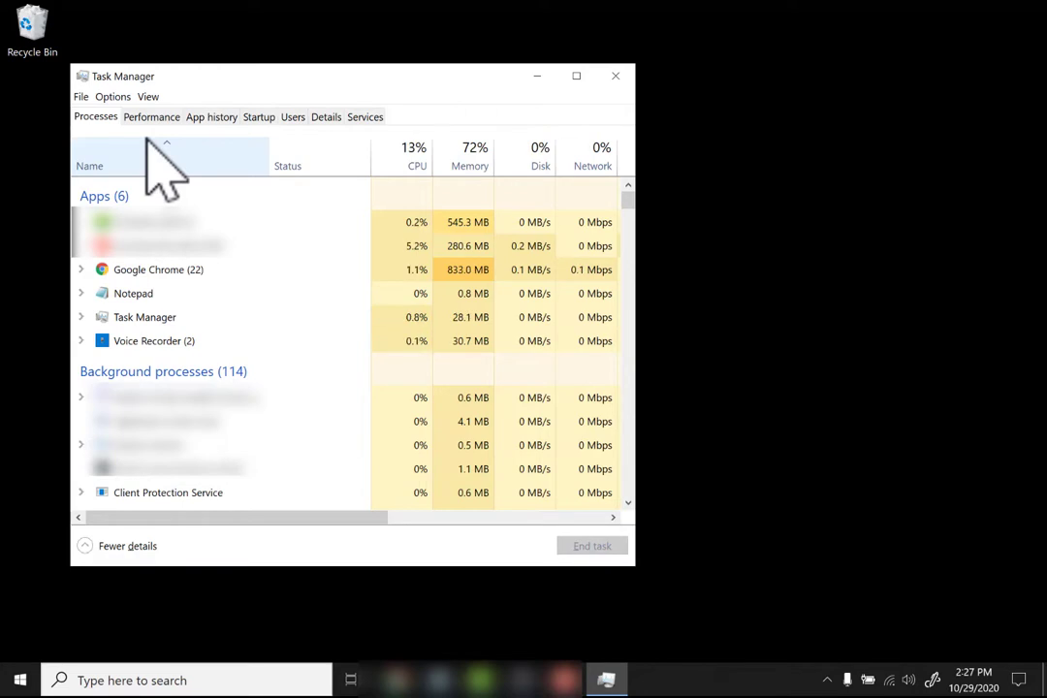
View Task Manager's Startup tab, where Google Drive File Stream shows as Enabled.
left_click(259, 116)
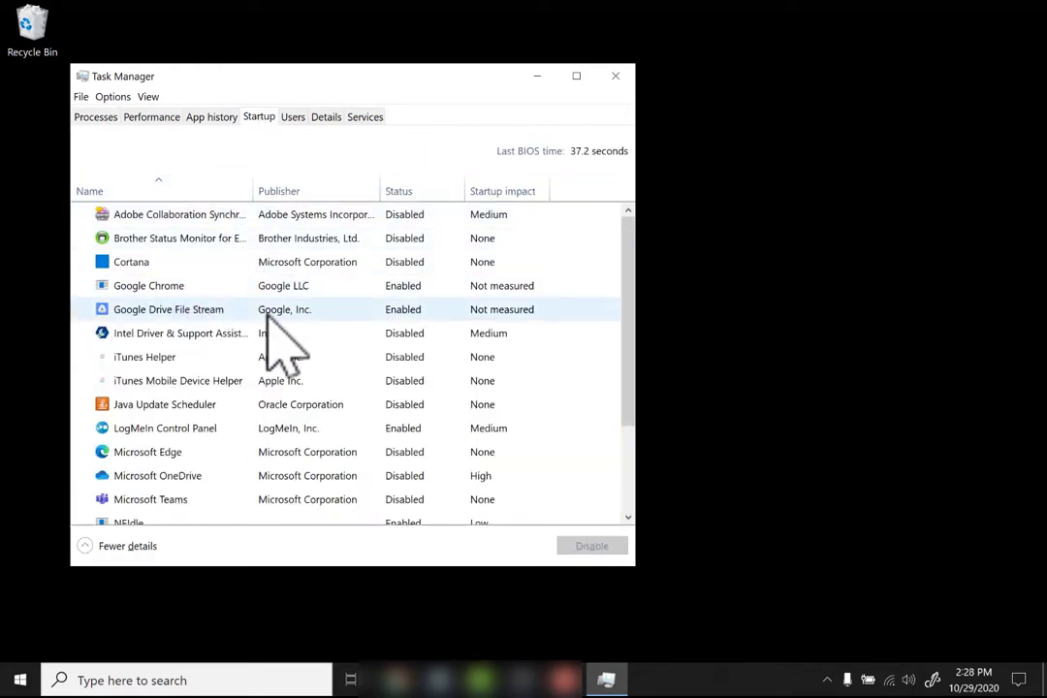
mouse_move(417, 335)
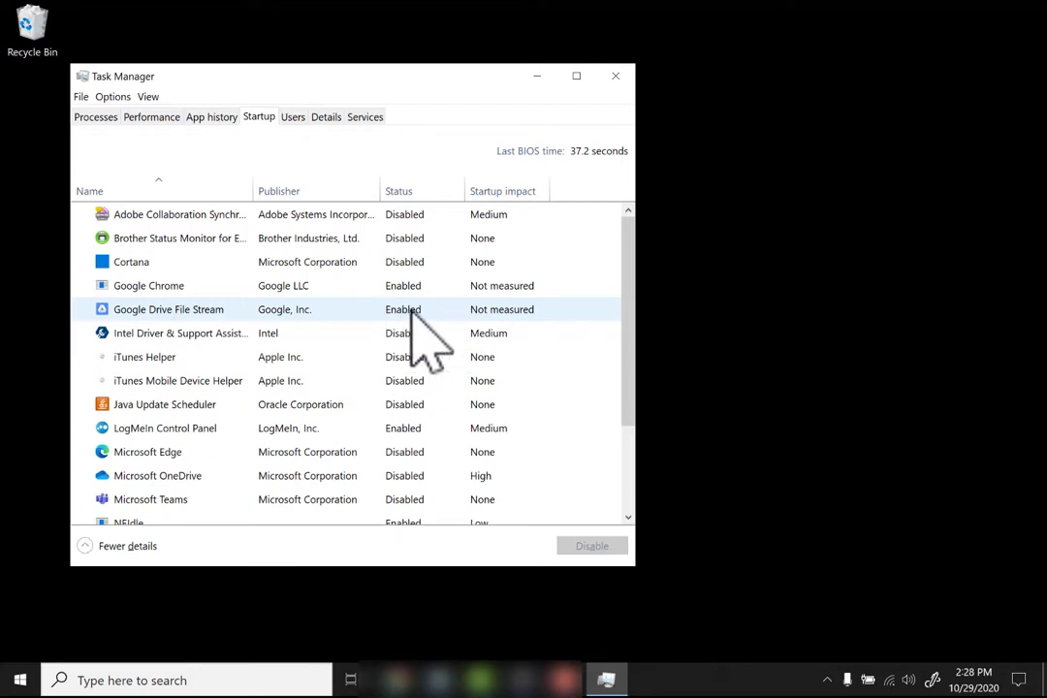